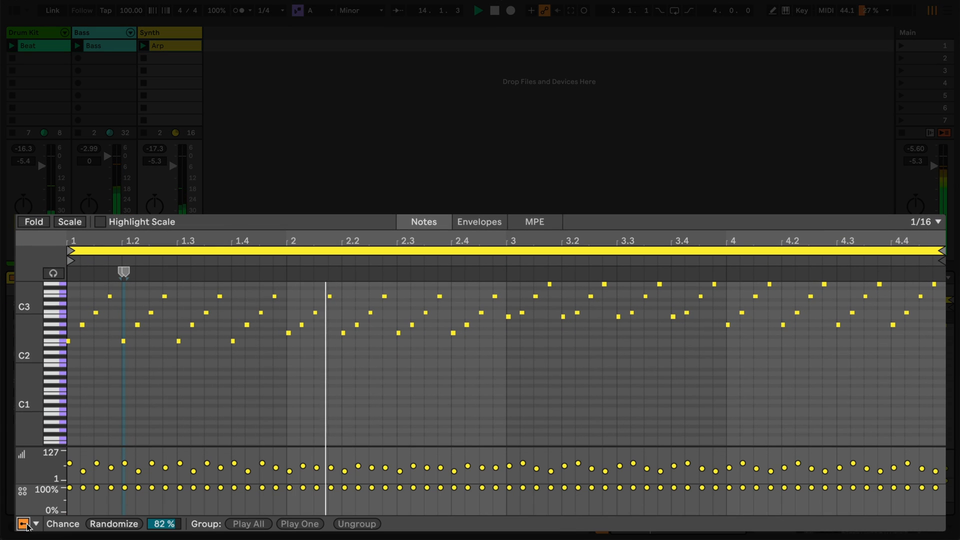
Step: Show the Chance lane for the Arp clip's notes in place of velocity
click(22, 523)
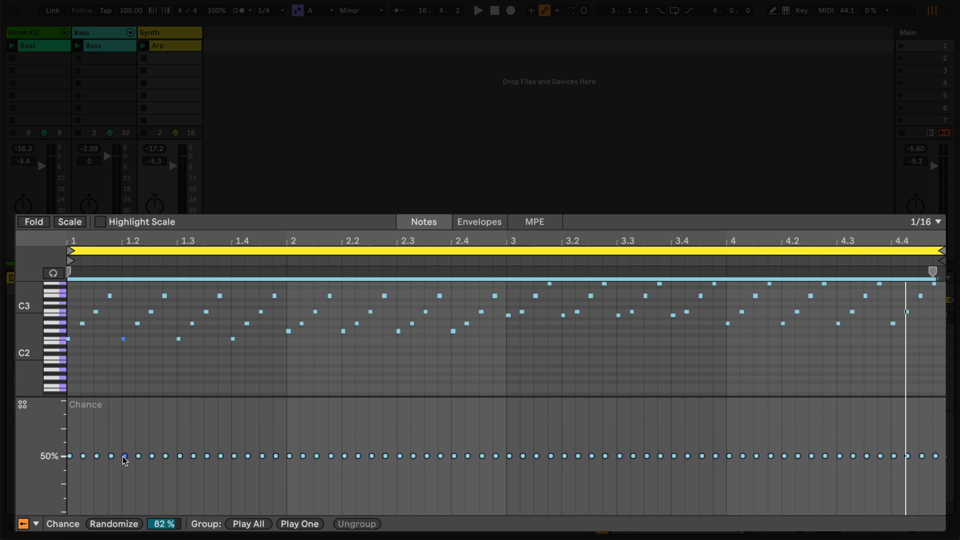
Step: Set the chance of all Arp clip notes to 50%
click(478, 11)
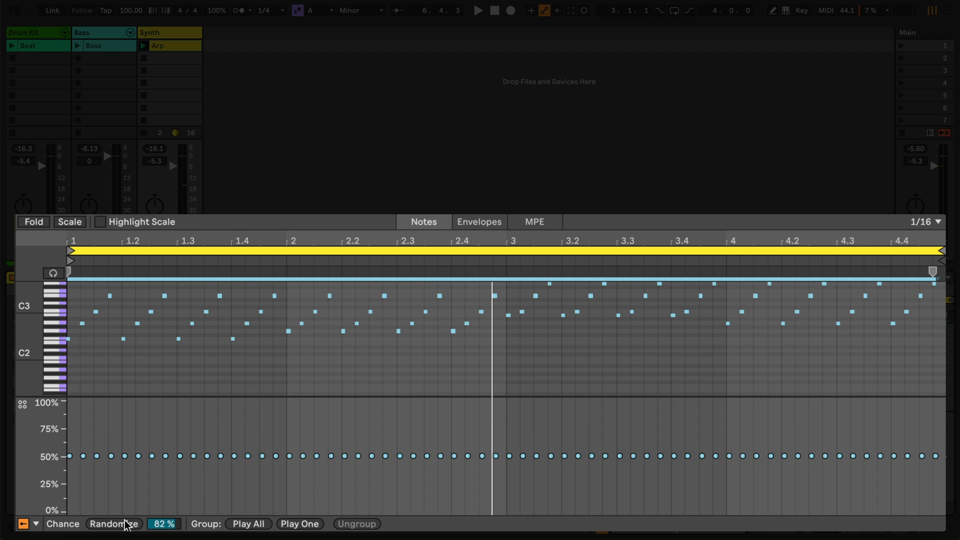
Step: Randomize the Arp notes' chance values and raise the randomize amount from 82% to 95%
click(114, 524)
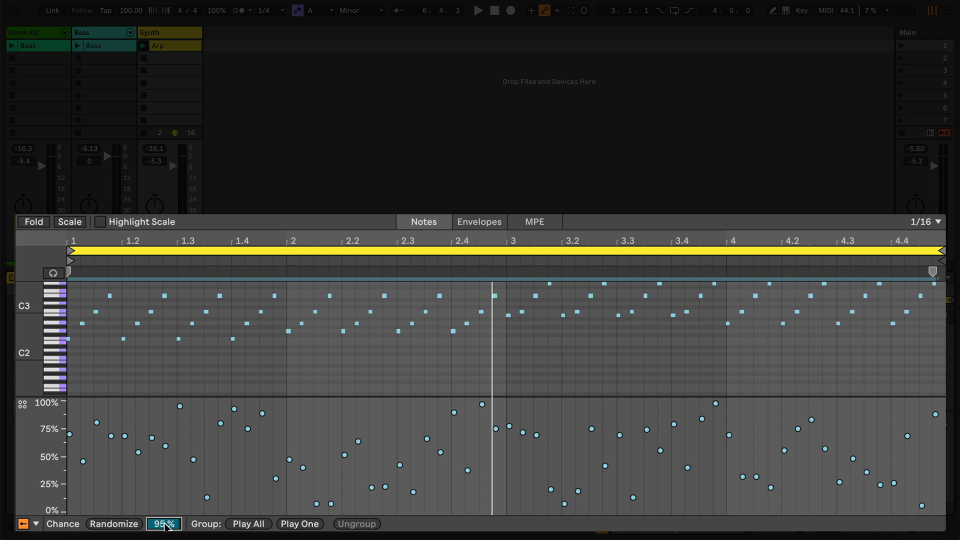
click(477, 10)
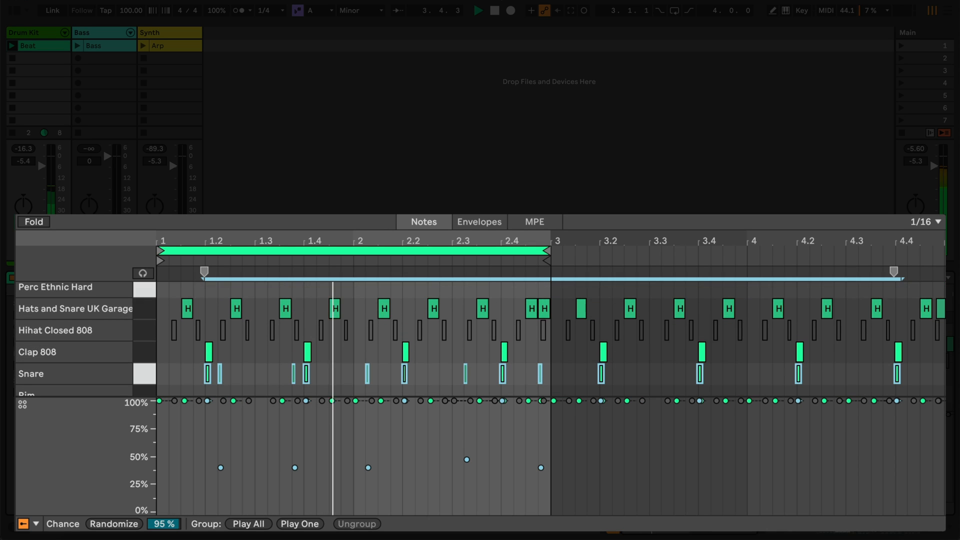
Step: Scroll the Beat clip's drum rows to bring the Snare and Kick lanes into view
scroll(down, 3)
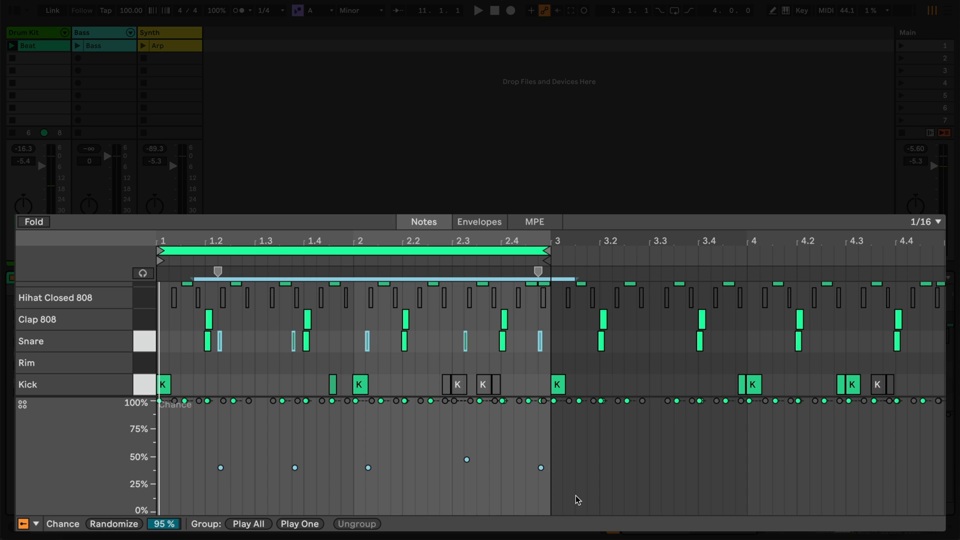
mouse_move(561, 499)
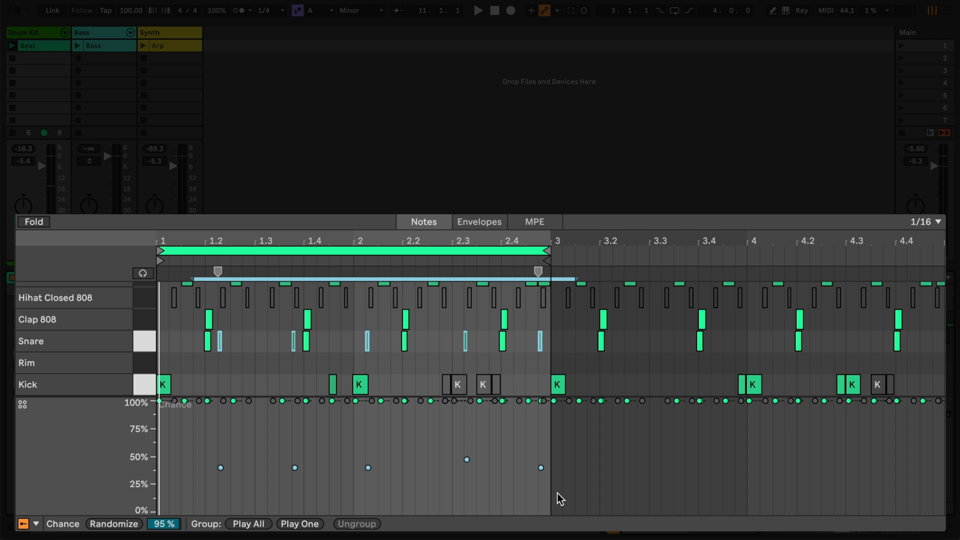
mouse_move(309, 527)
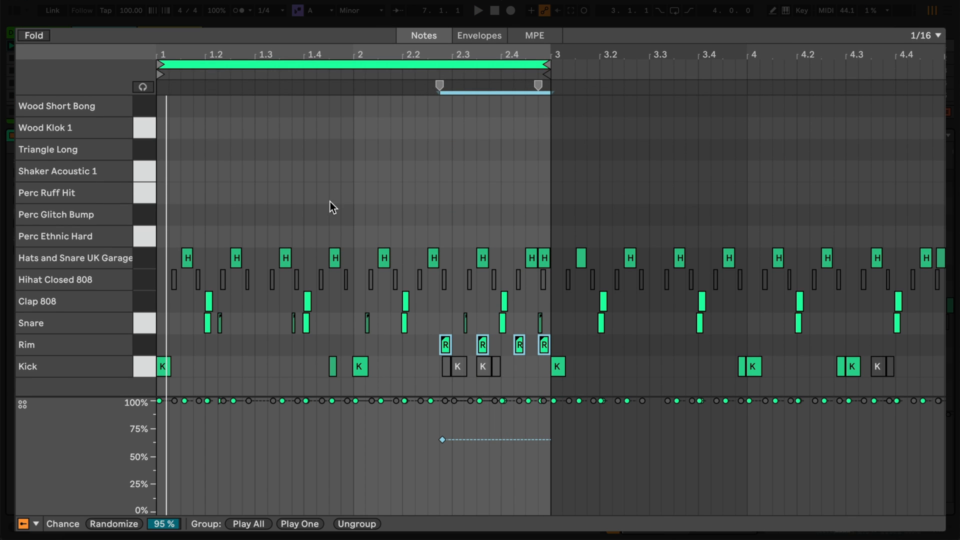
mouse_move(325, 239)
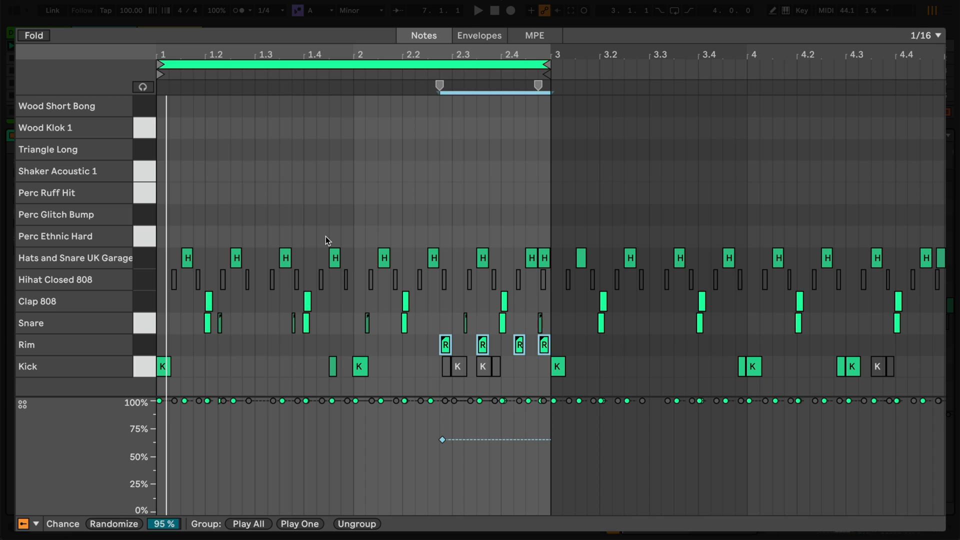
mouse_move(237, 239)
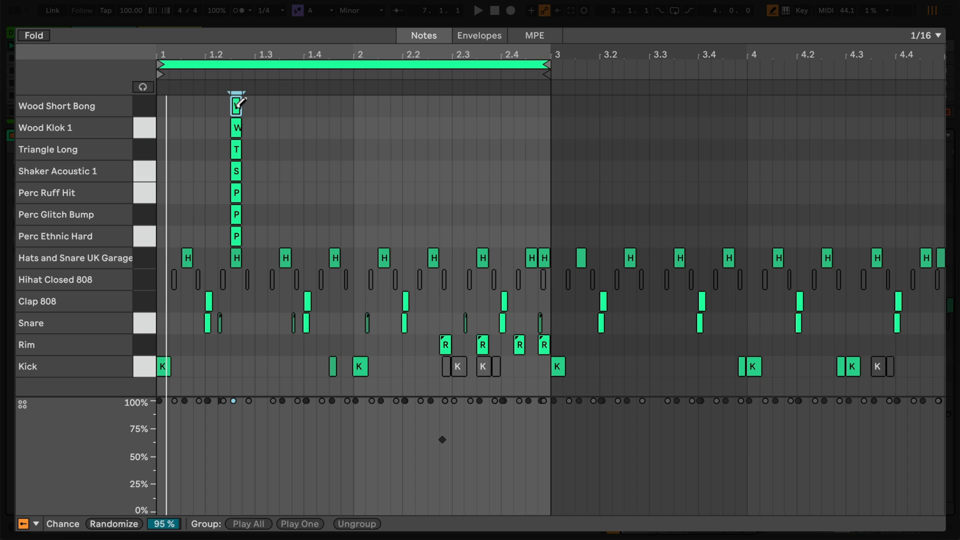
Step: Add another percussion hit to the stack at 1.2.2 in the Beat clip
click(142, 86)
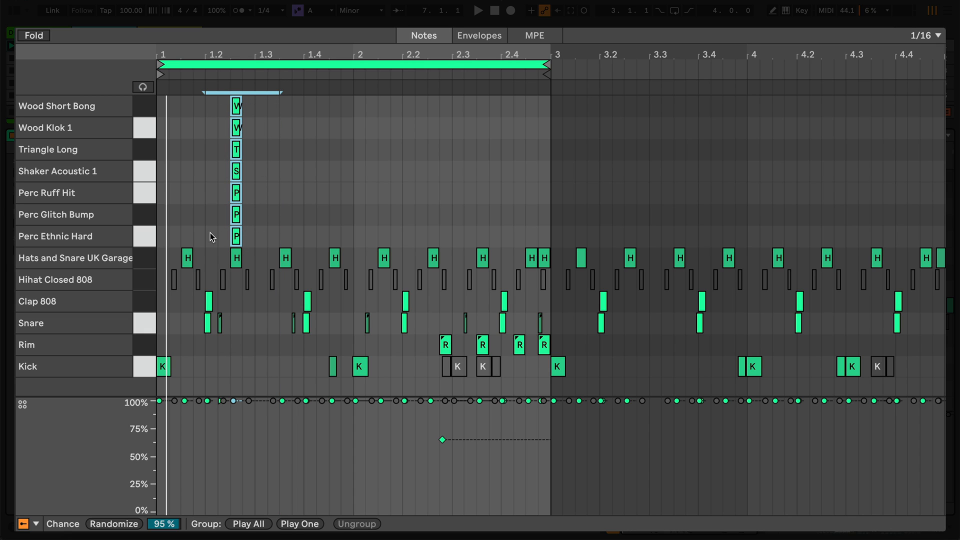
mouse_move(301, 524)
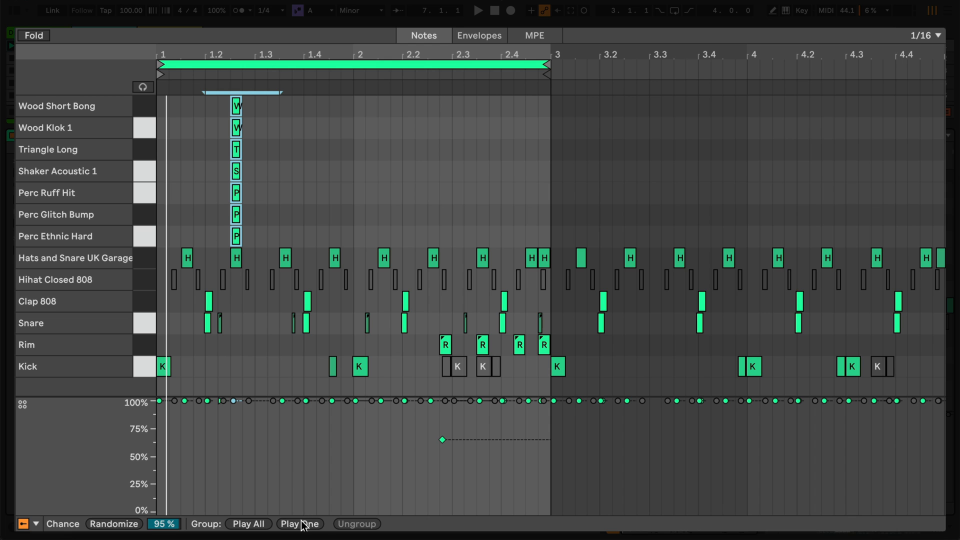